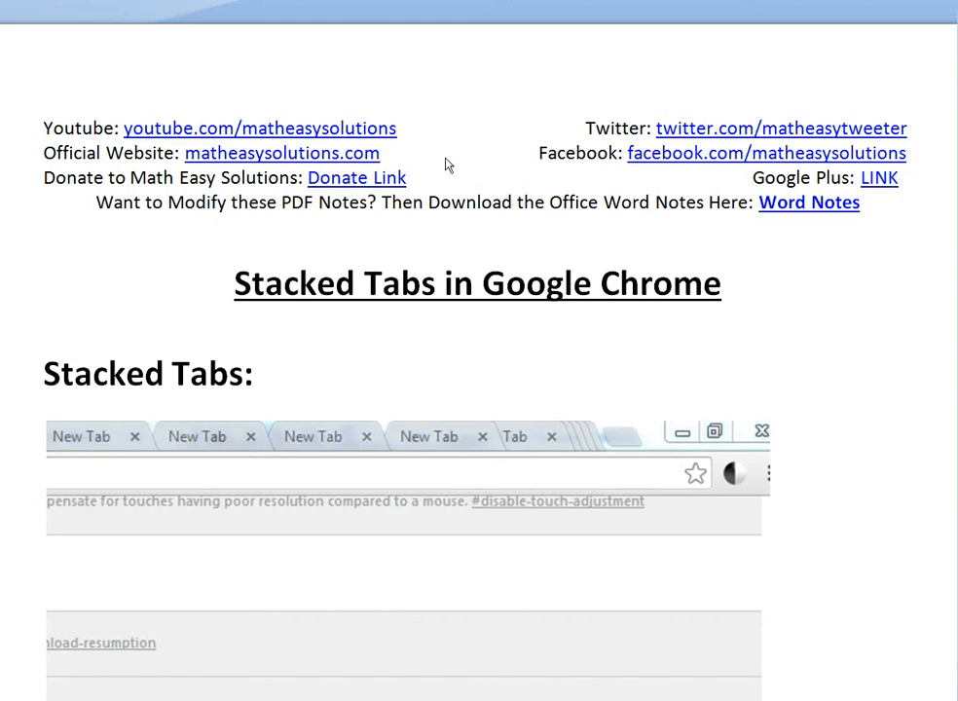
mouse_move(341, 201)
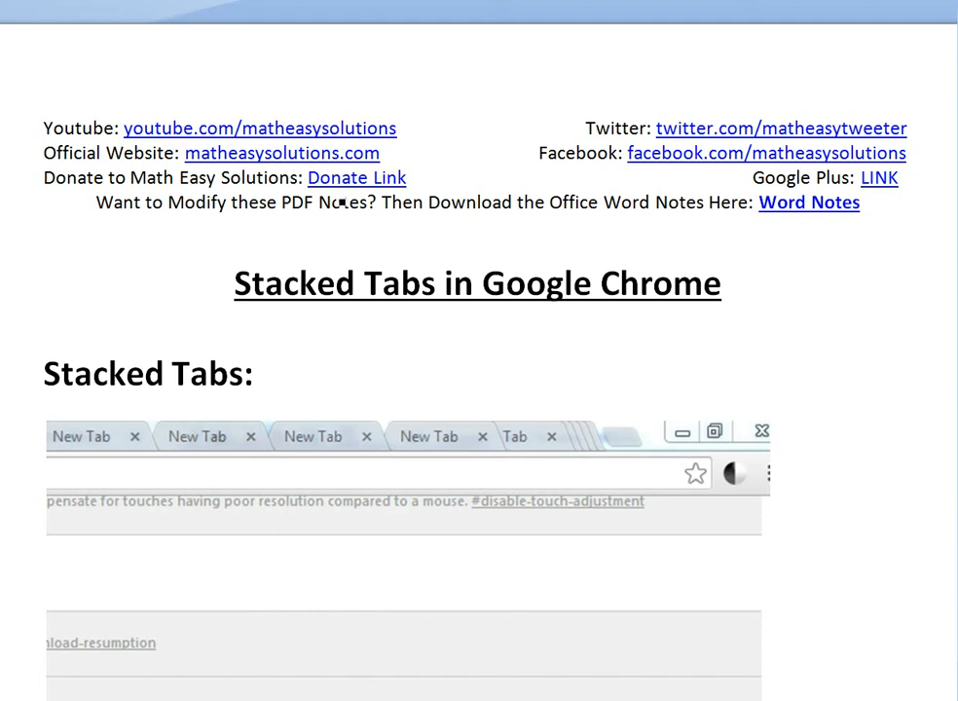
Step: Scroll the PDF notes down to the Stacked Tabs screenshot with its circled stacked tabs
scroll(up, 3)
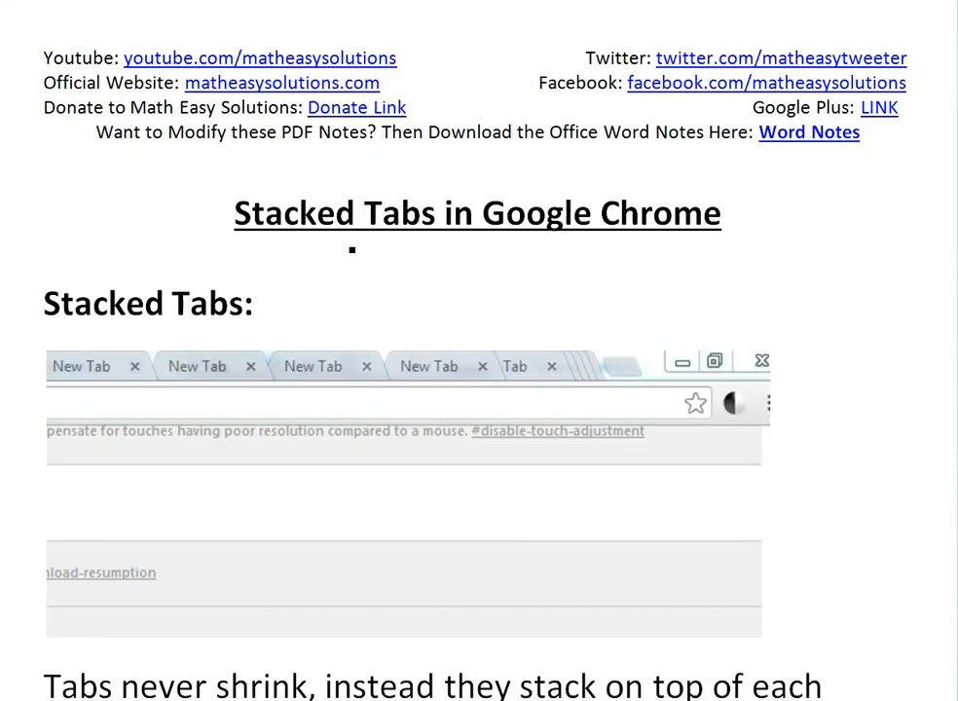
scroll(down, 3)
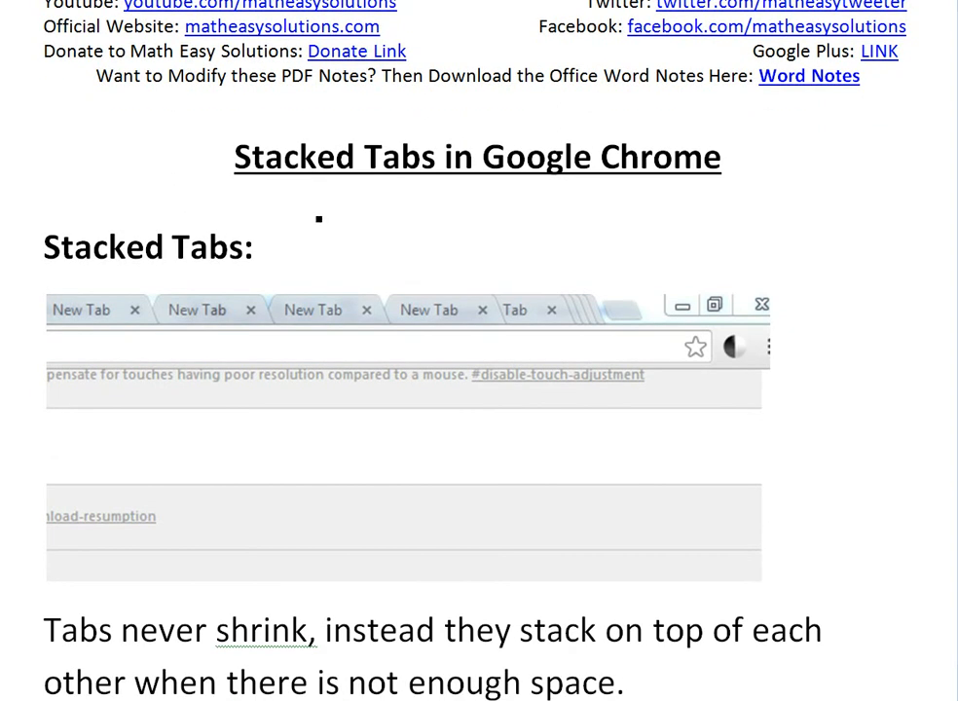
scroll(down, 3)
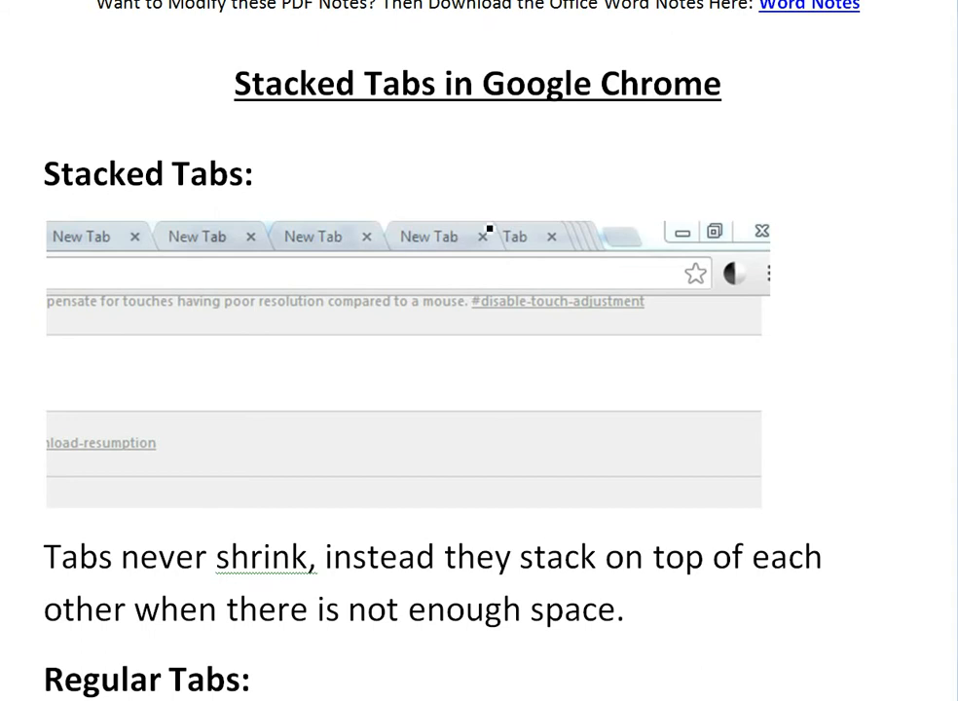
scroll(down, 3)
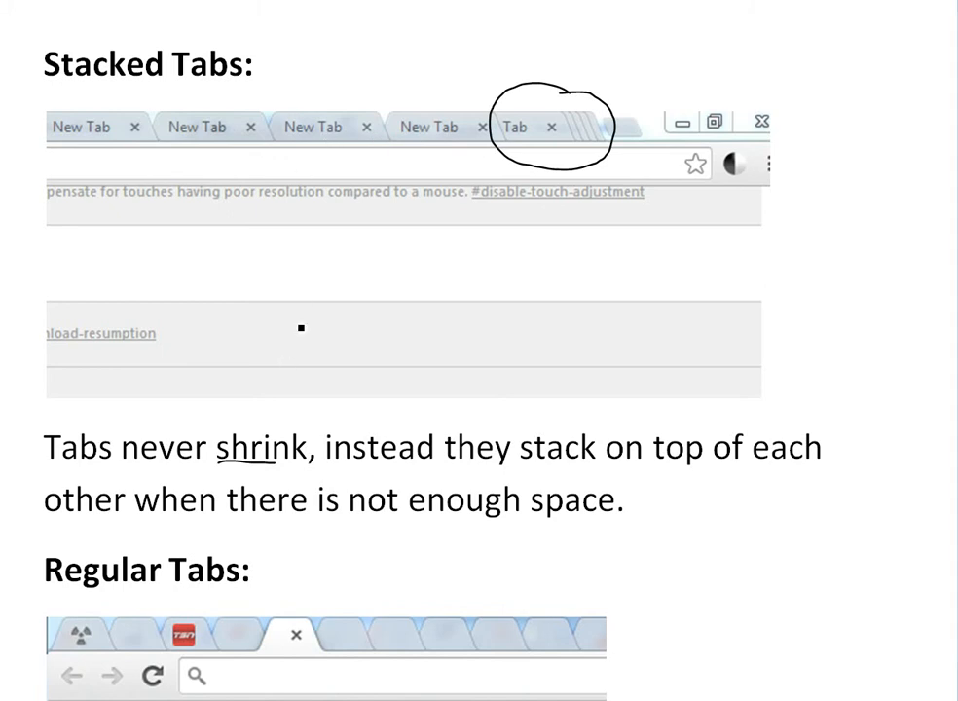
Step: Scroll down to the Regular Tabs screenshot and the chrome://flags note
scroll(down, 3)
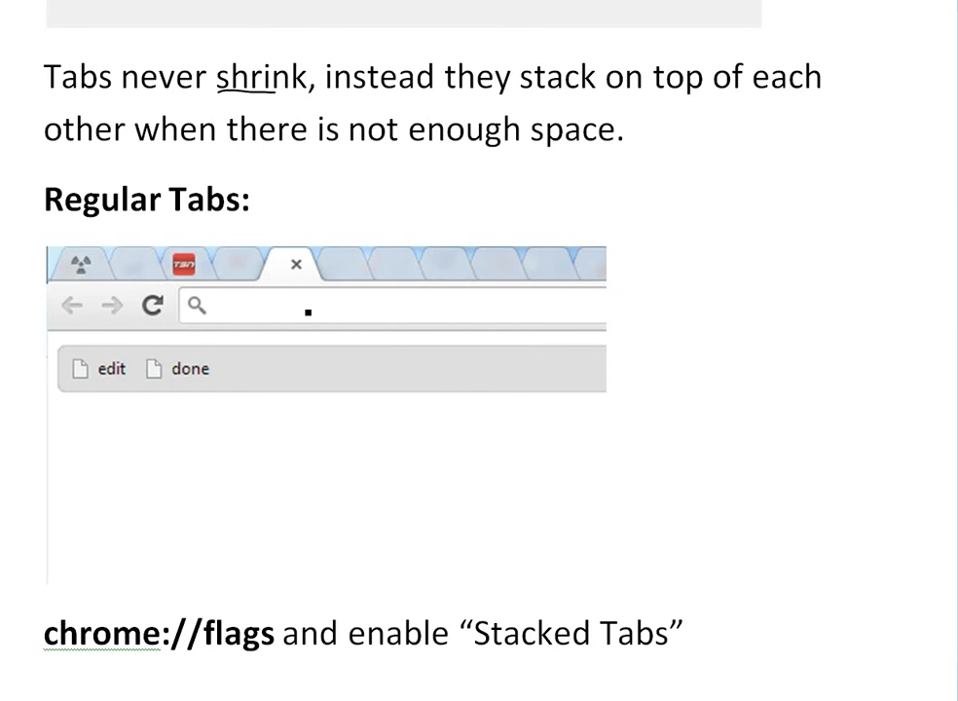
scroll(down, 3)
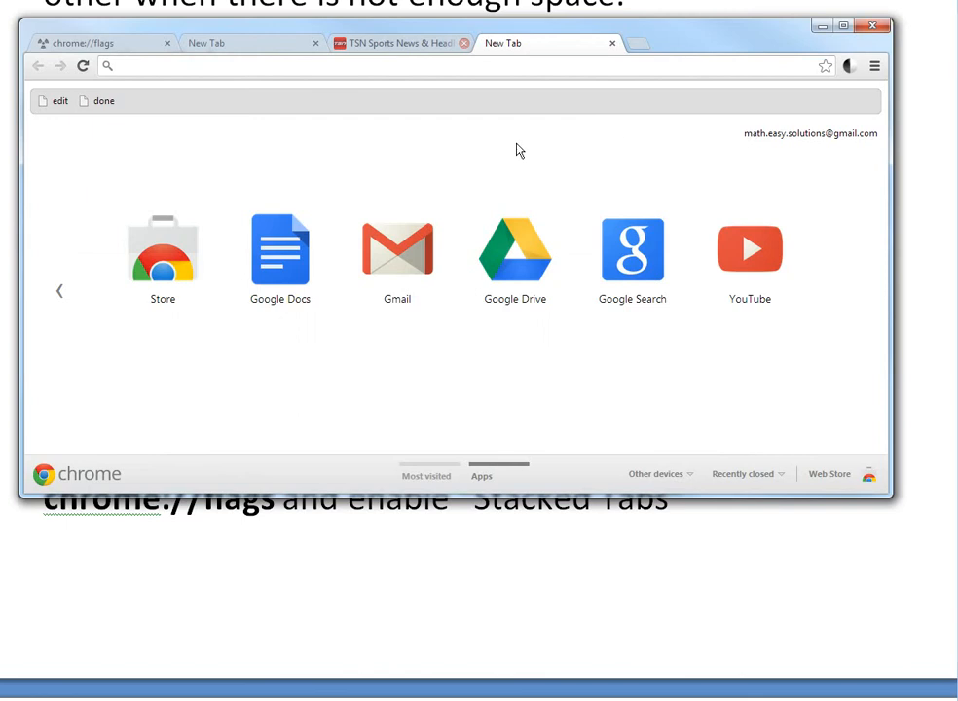
mouse_move(323, 497)
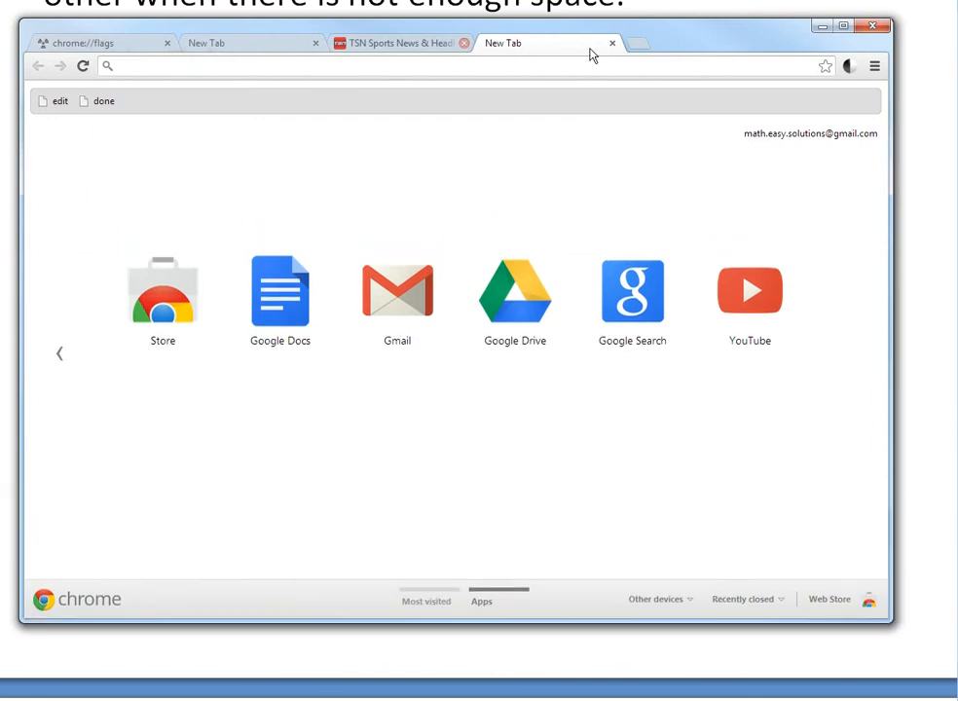
Step: Add another new tab so the crowded tab strip shrinks every tab to a sliver
click(635, 43)
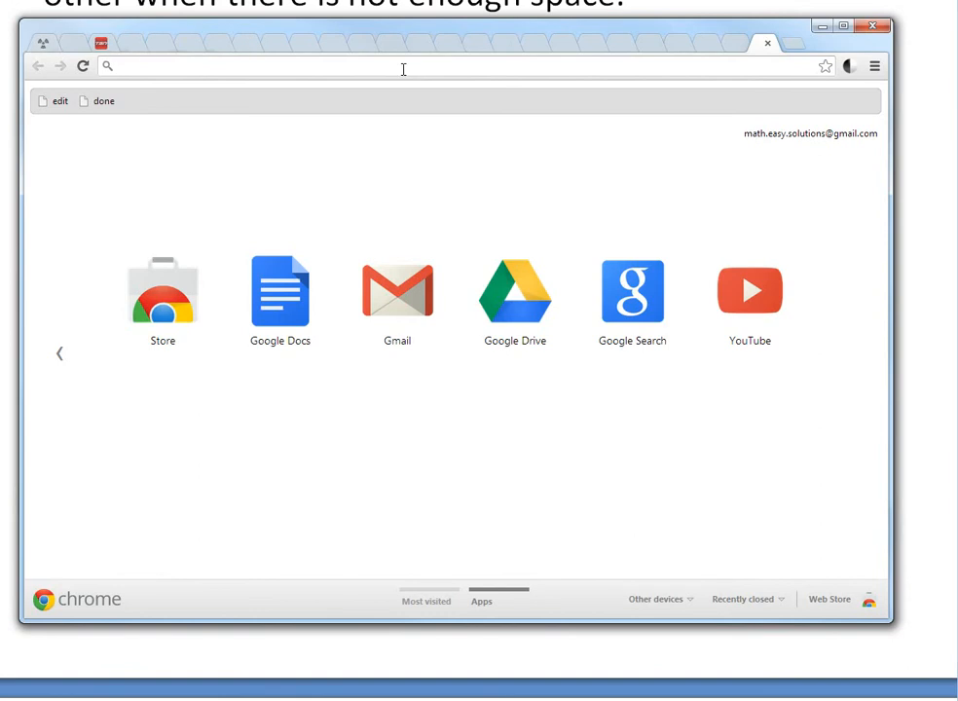
mouse_move(701, 74)
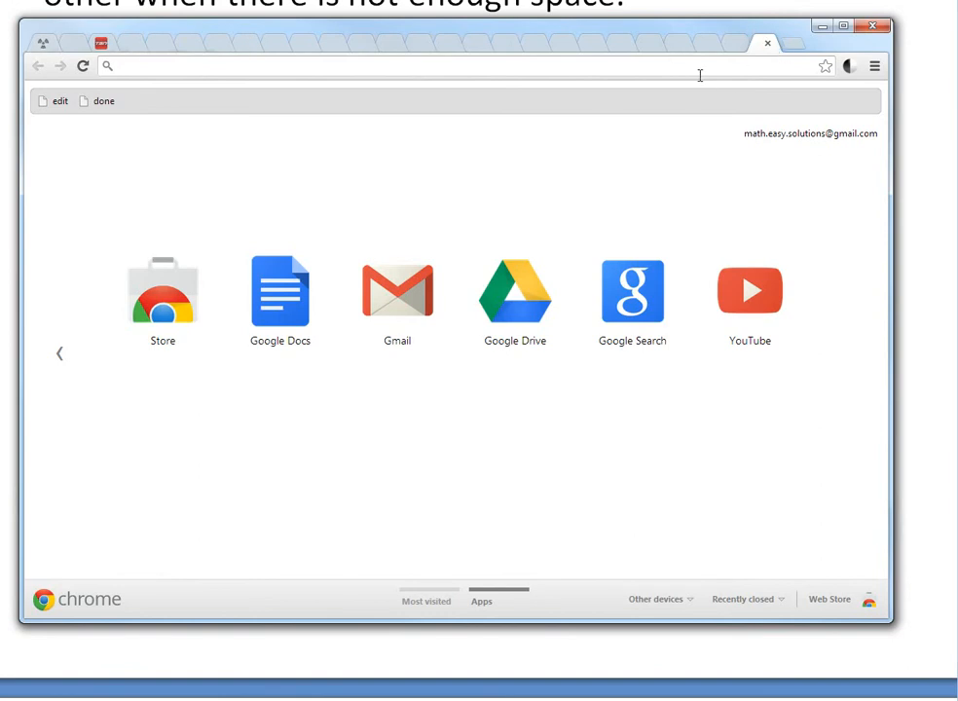
mouse_move(206, 74)
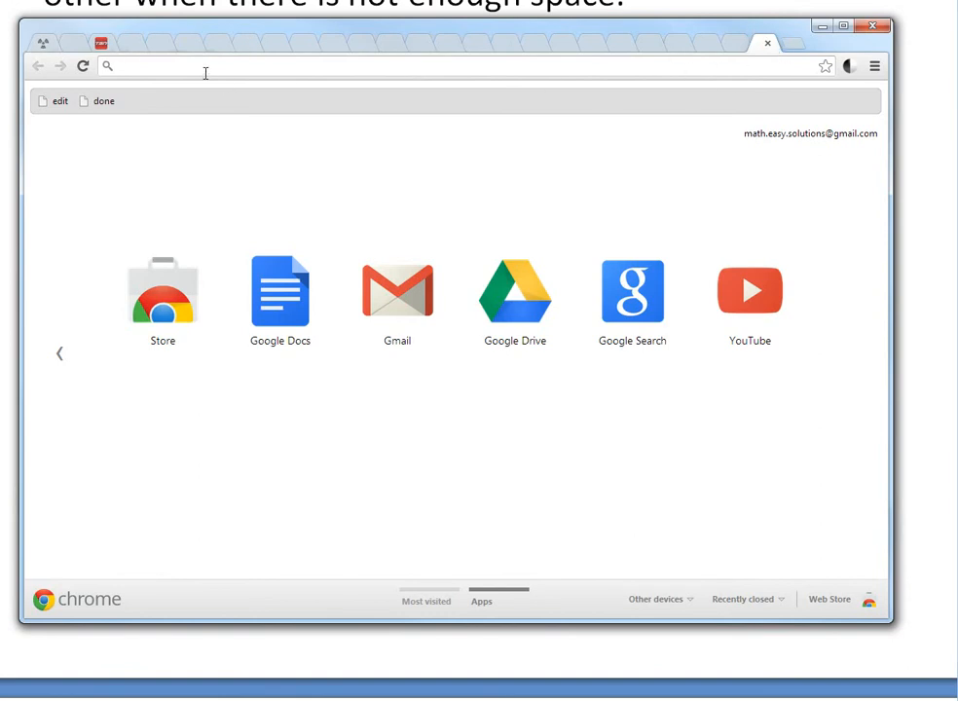
Step: Navigate to the chrome:// experiments page from the address bar
text(chrome)
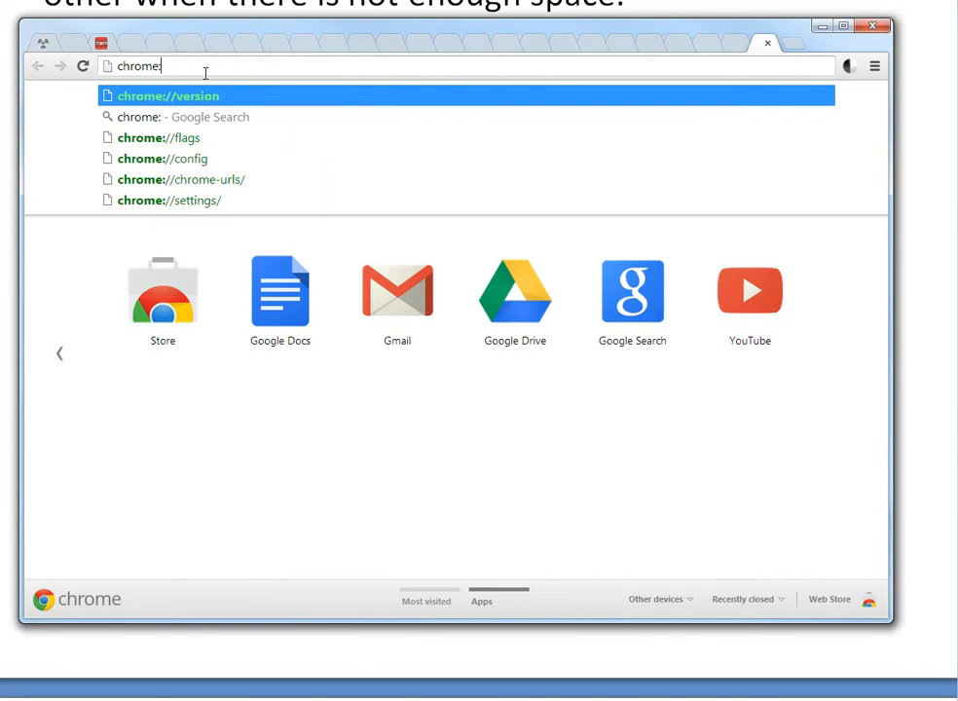
text(://)
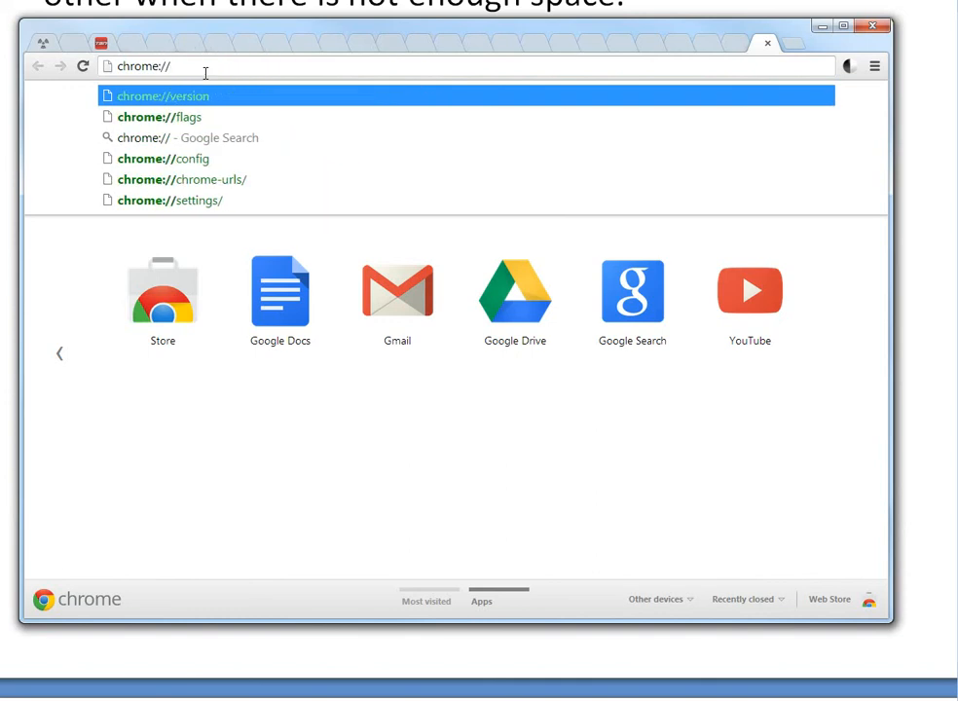
click(159, 117)
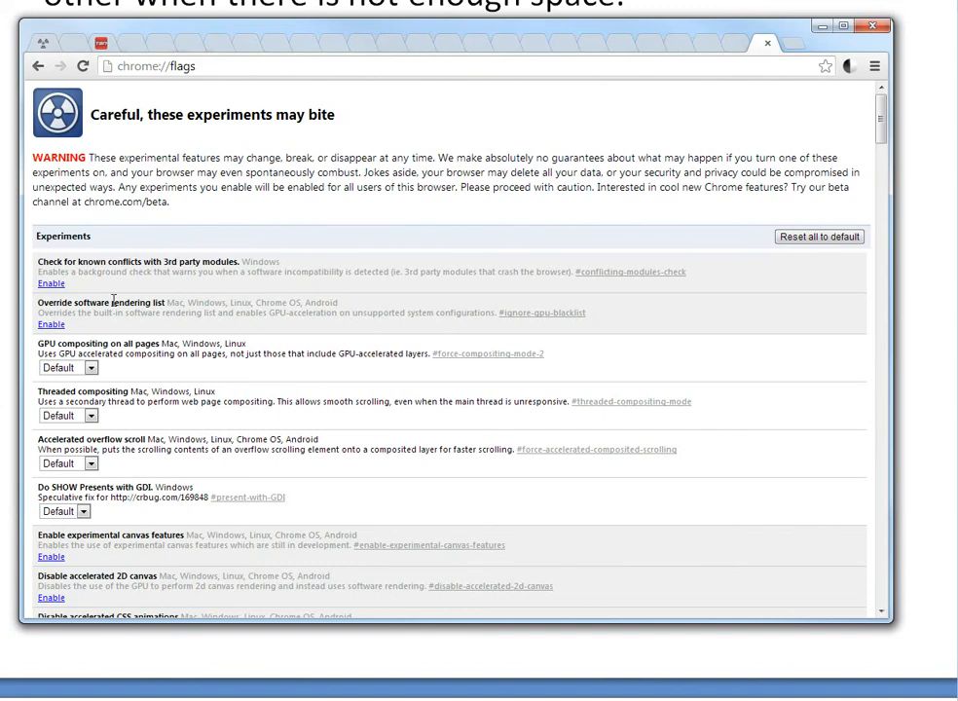
Step: Scroll down through the flags list looking for the Stacked Tabs experiment
scroll(down, 3)
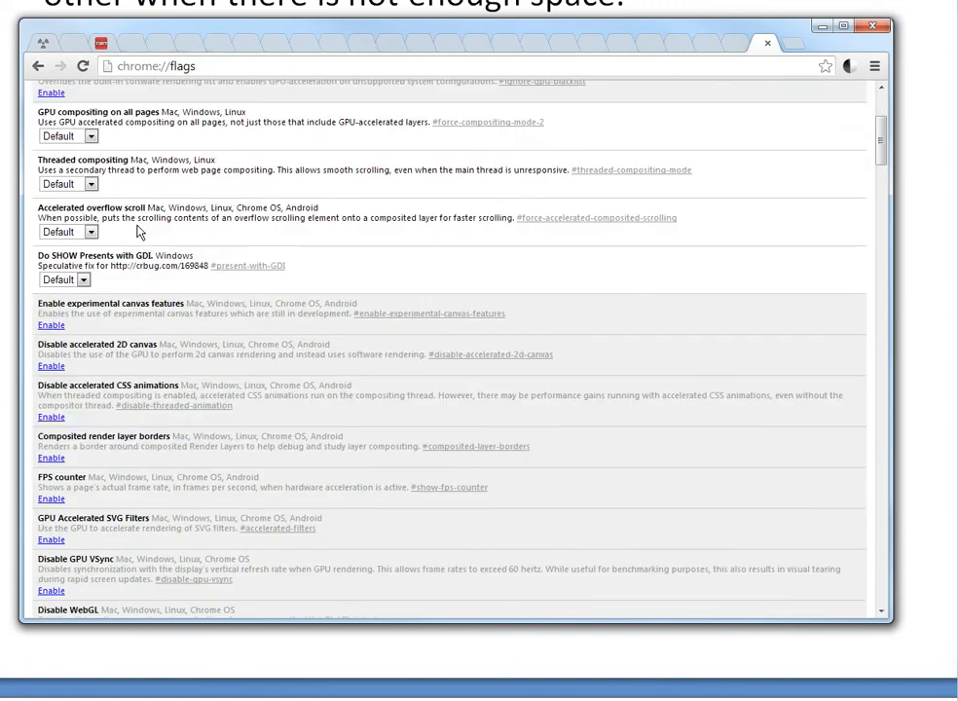
scroll(down, 3)
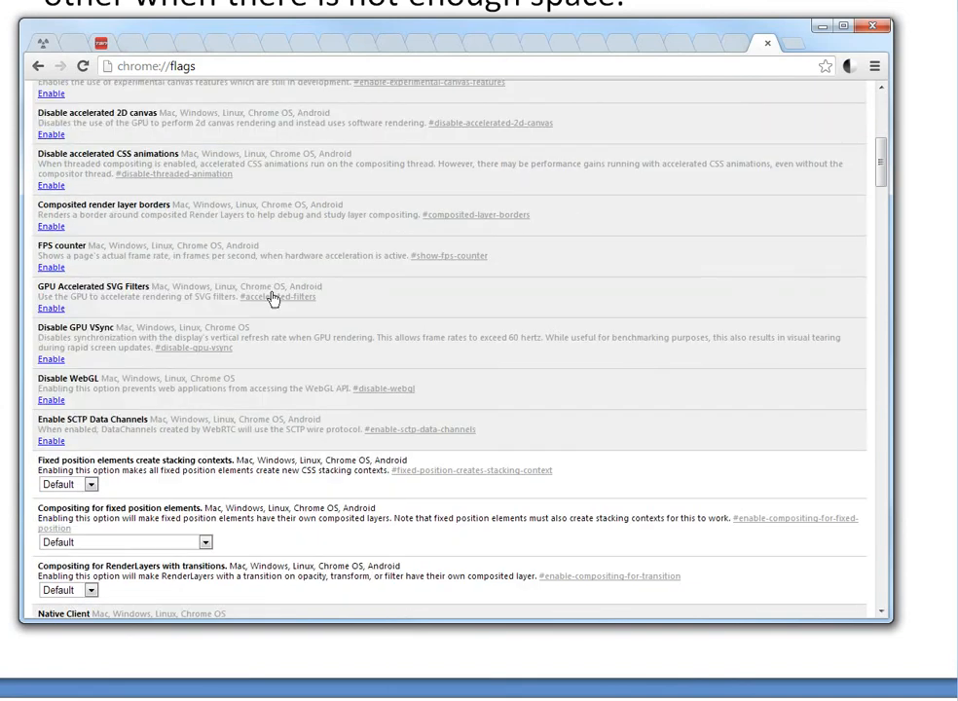
scroll(down, 3)
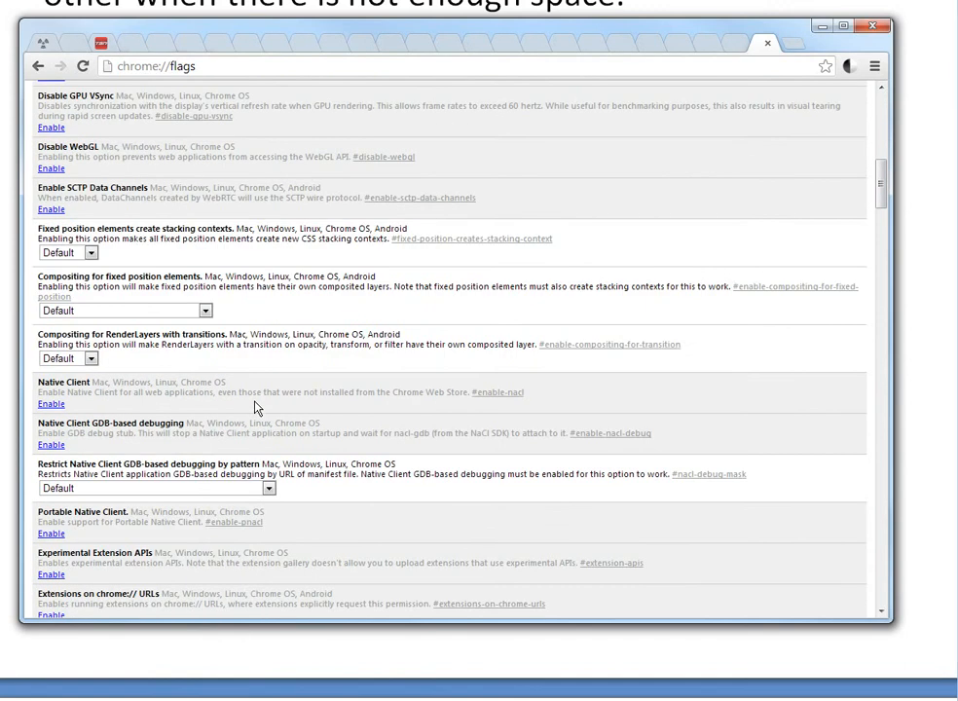
scroll(down, 3)
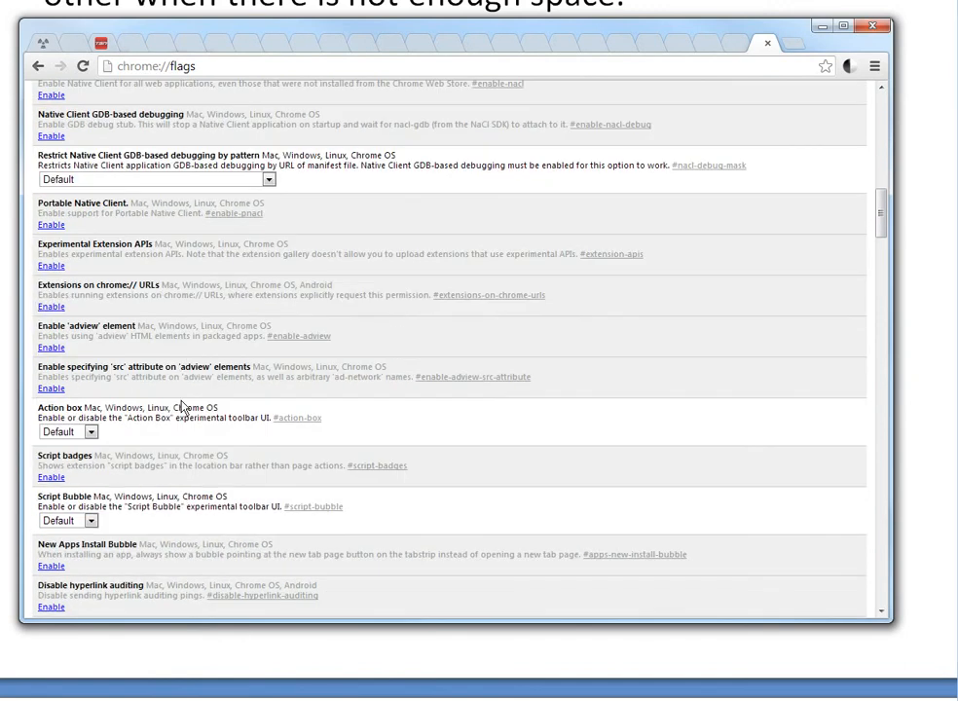
scroll(down, 3)
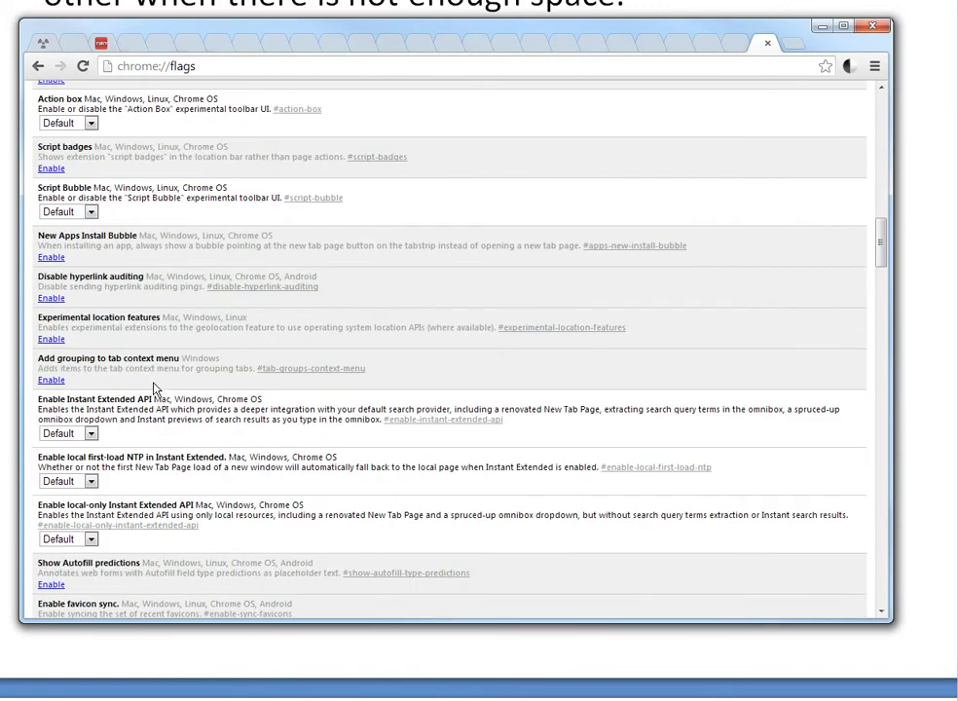
scroll(down, 3)
text(stacke)
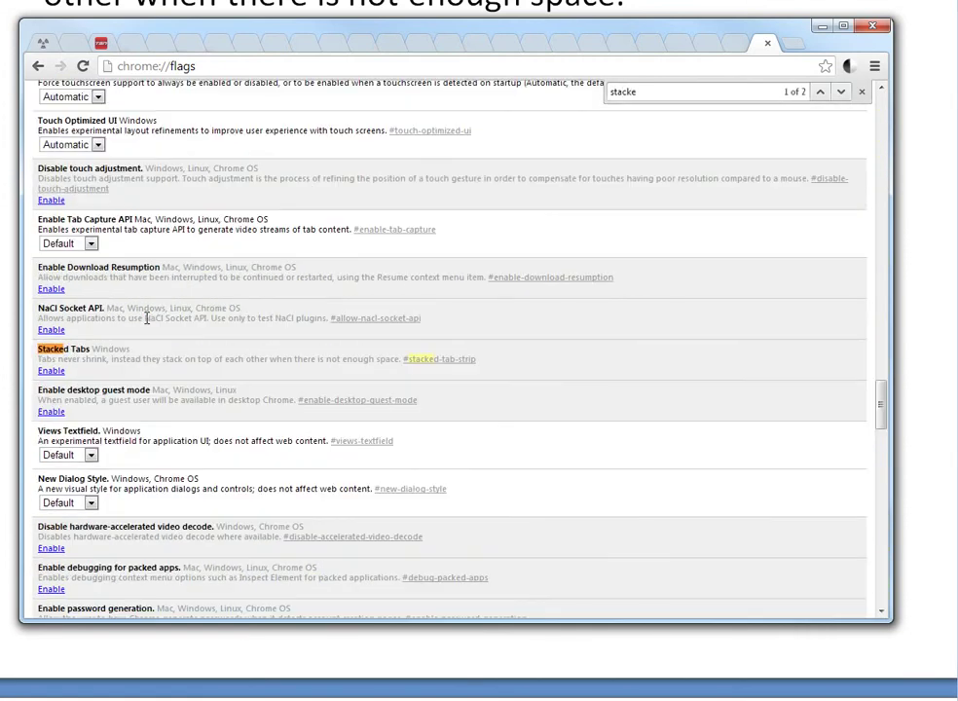
Step: Refine the find to "stacked" and enable the Stacked Tabs experiment
text(d)
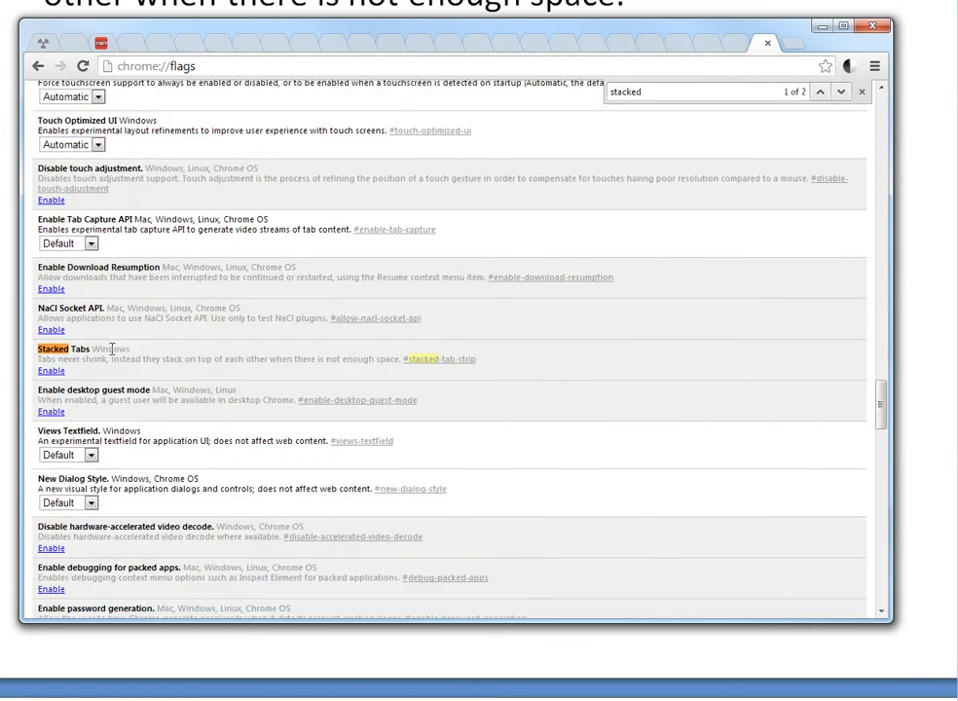
mouse_move(180, 357)
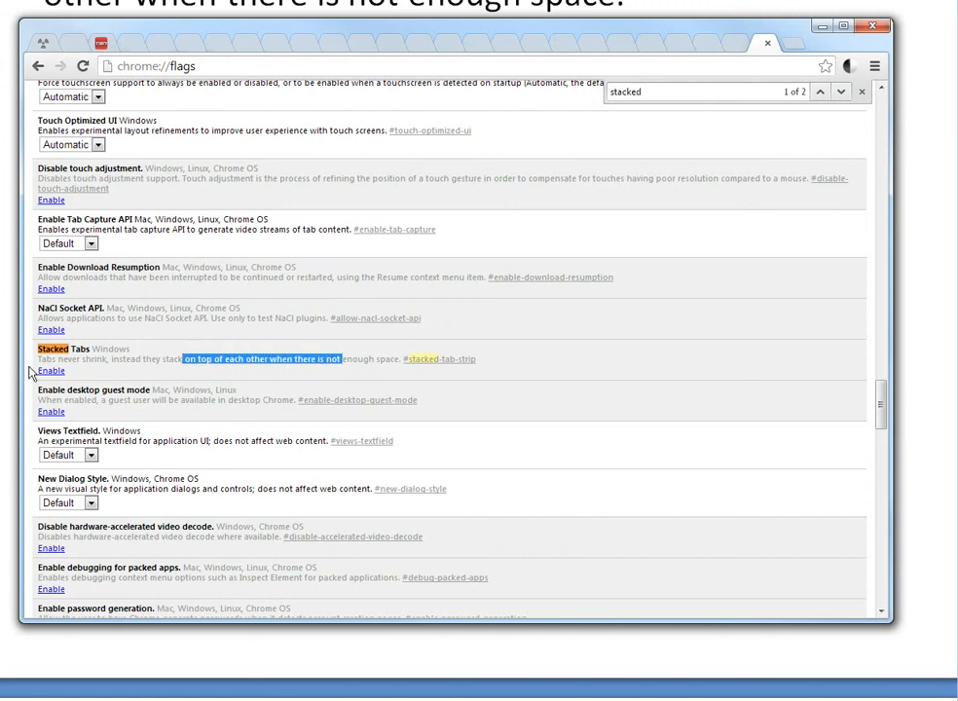
click(51, 371)
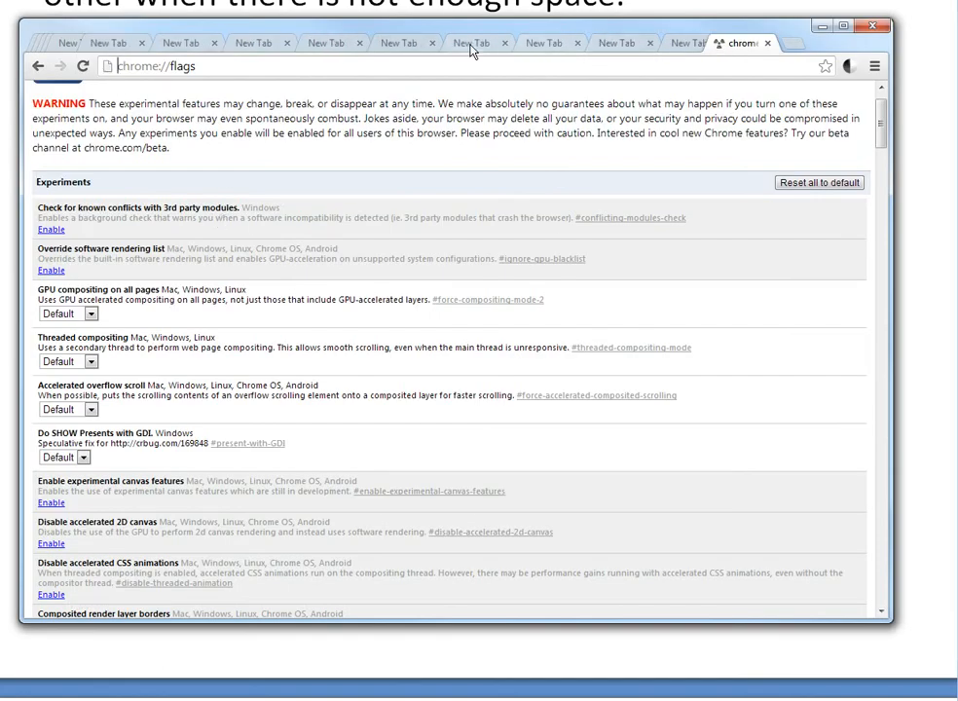
mouse_move(565, 41)
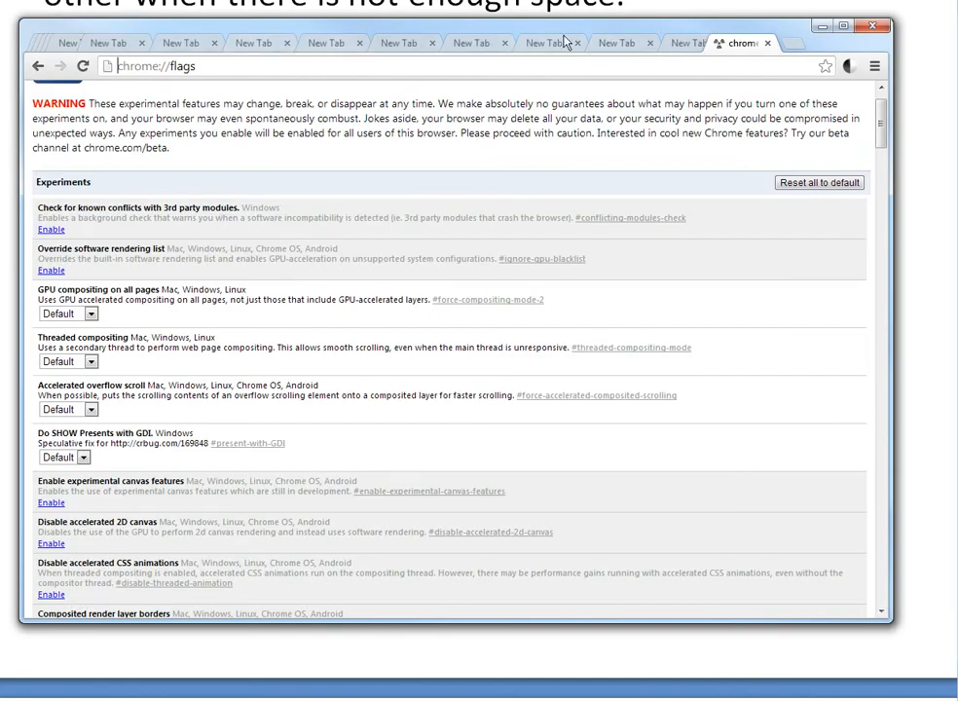
mouse_move(35, 47)
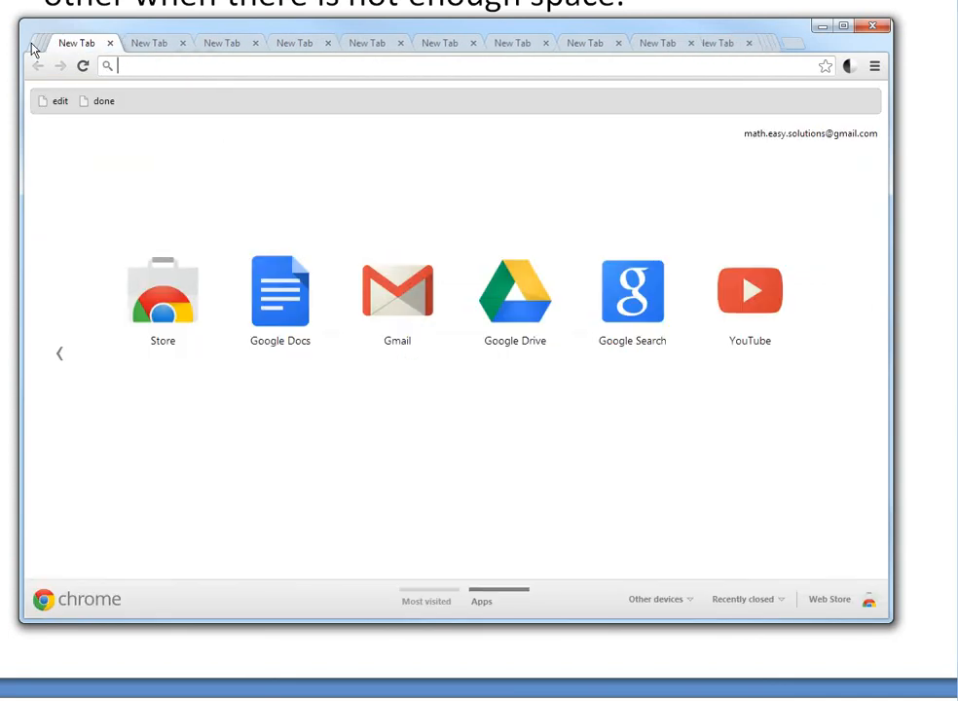
Step: Go to chrome://flags in a new tab to compare the stacked tab strip, then scroll the notes
text(chrome://flags)
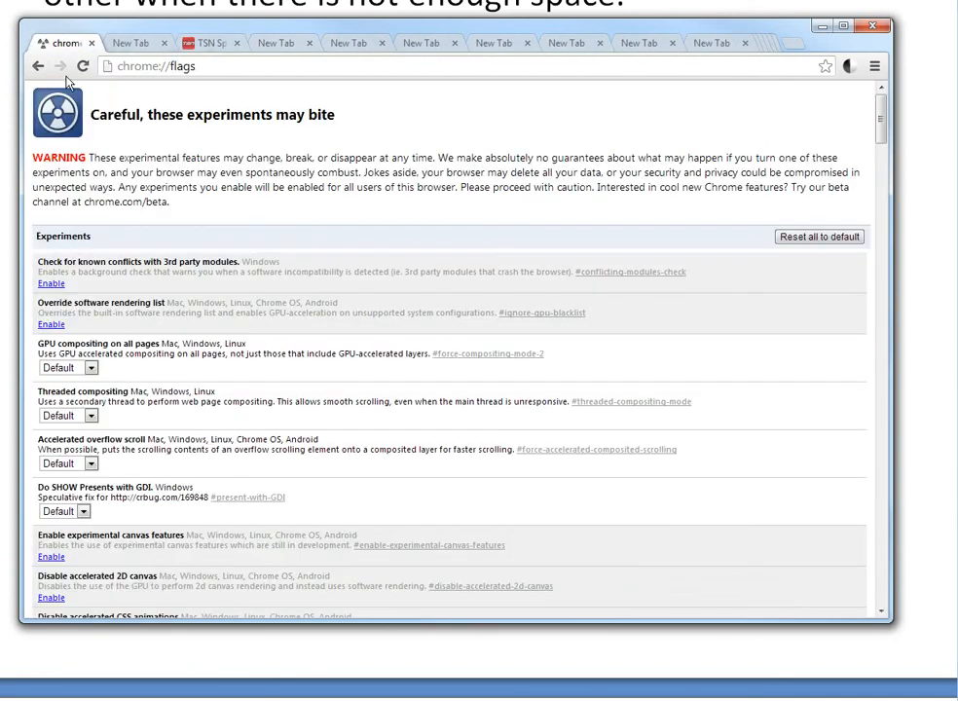
mouse_move(701, 71)
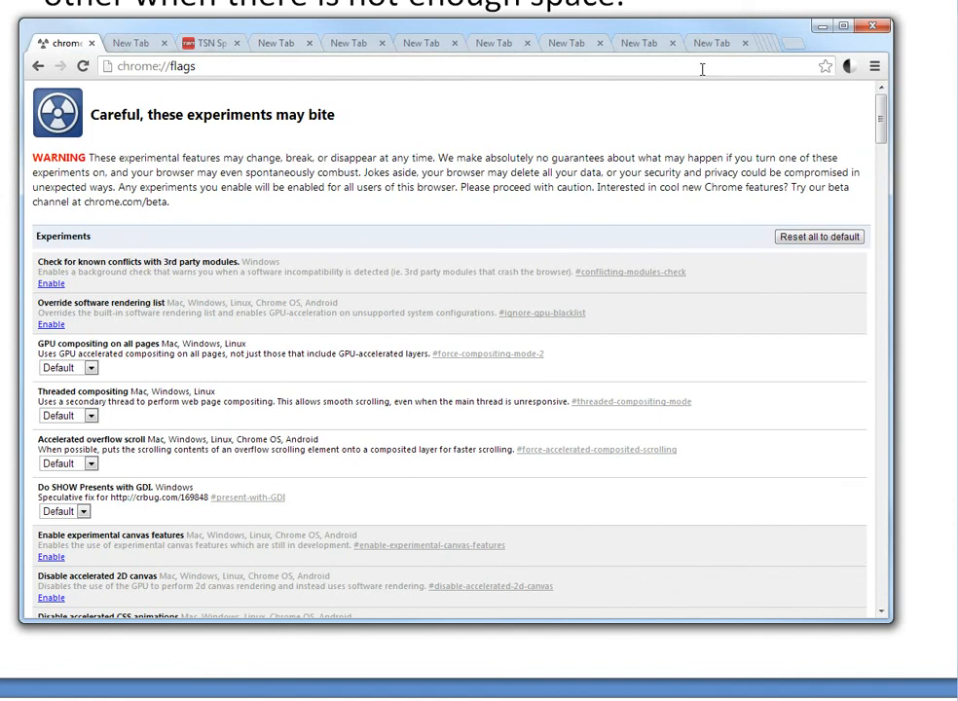
mouse_move(289, 58)
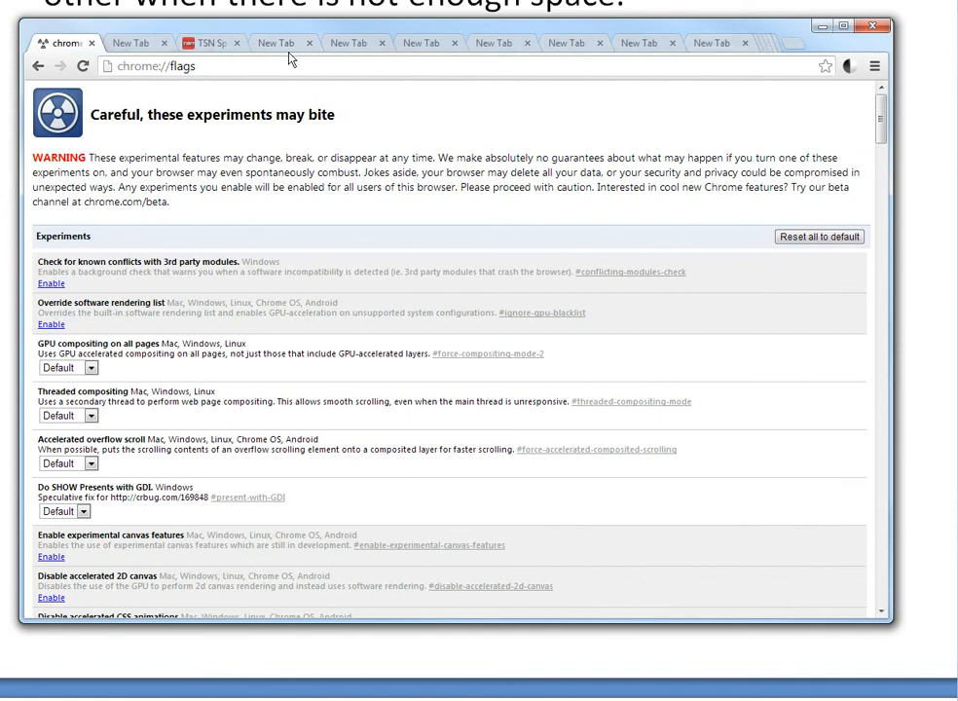
mouse_move(709, 51)
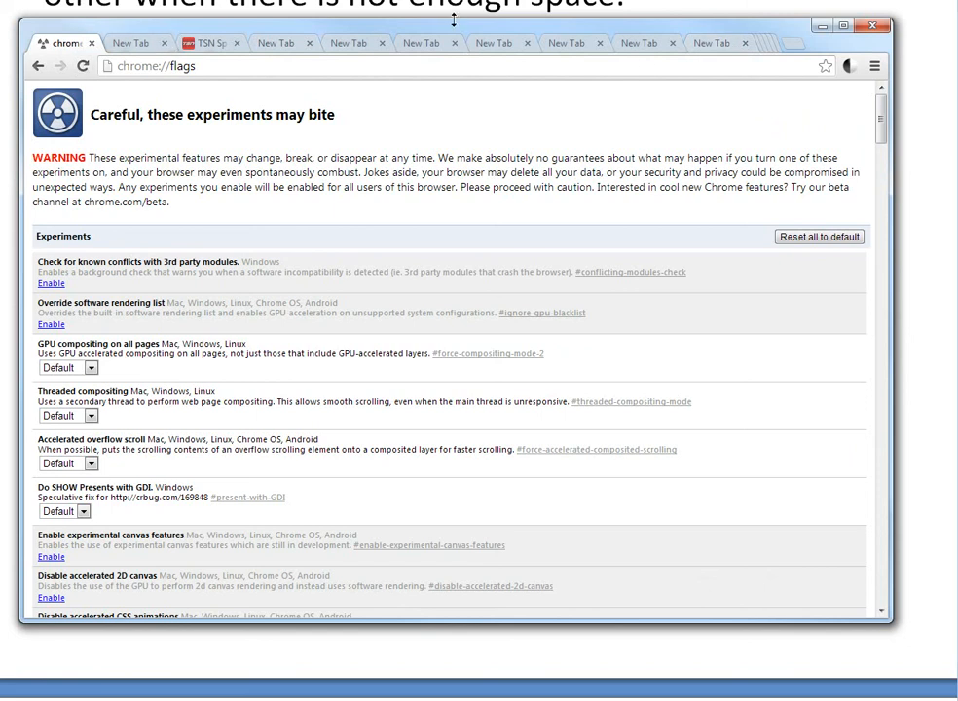
mouse_move(533, 47)
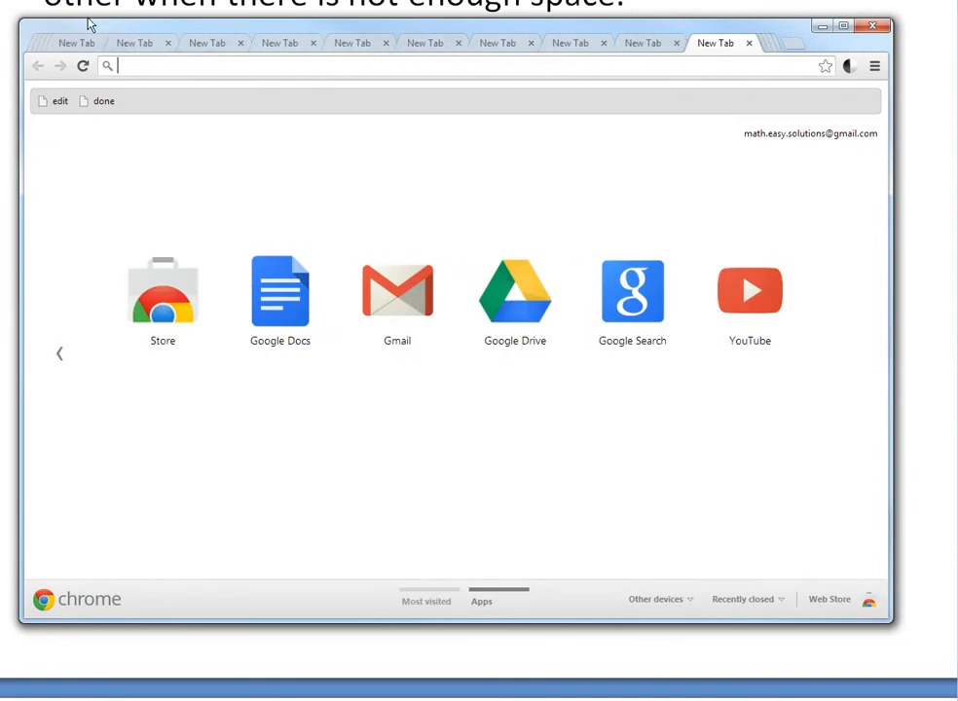
mouse_move(760, 58)
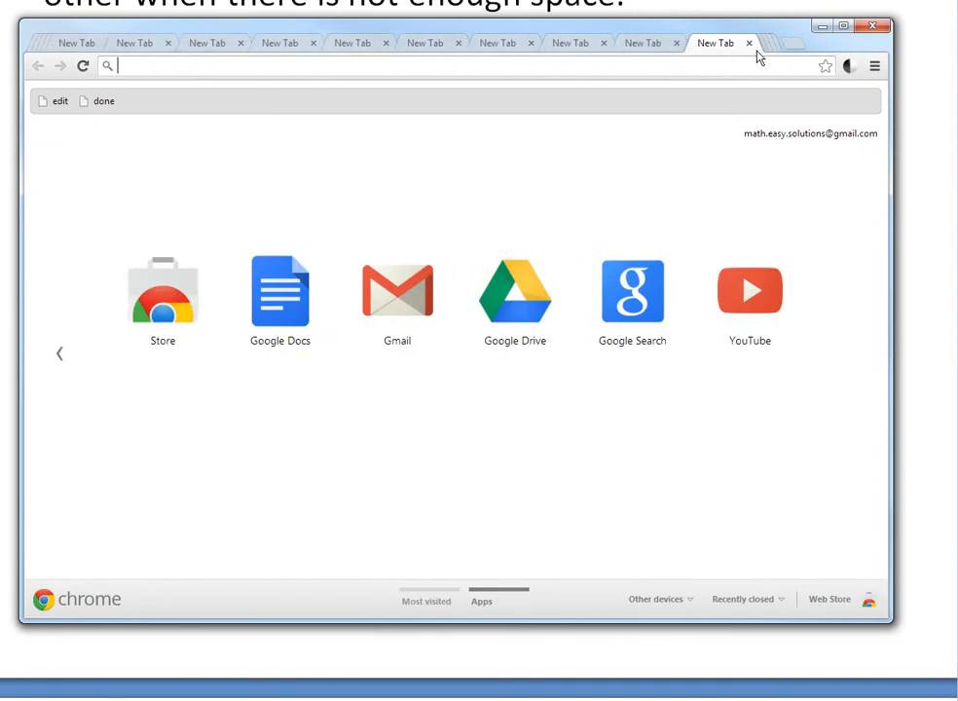
mouse_move(68, 35)
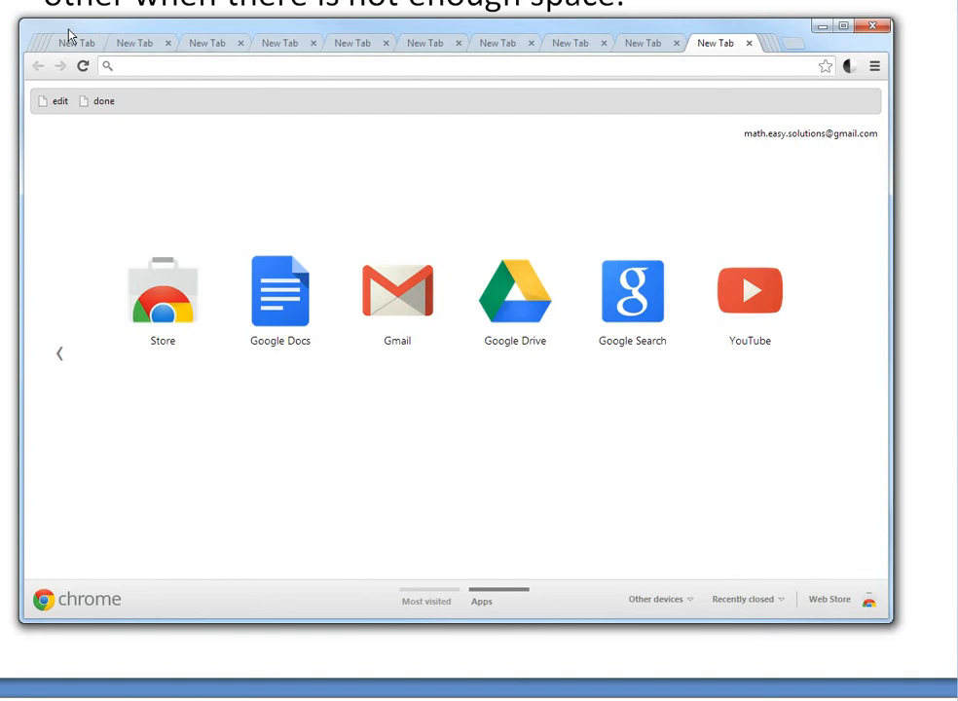
mouse_move(257, 8)
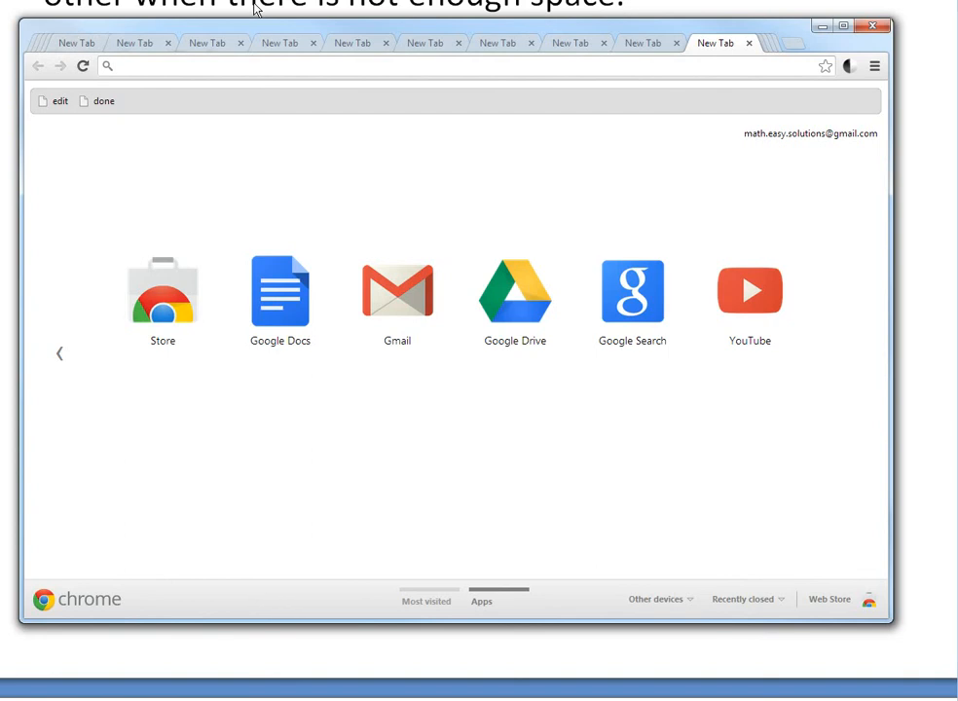
mouse_move(316, 19)
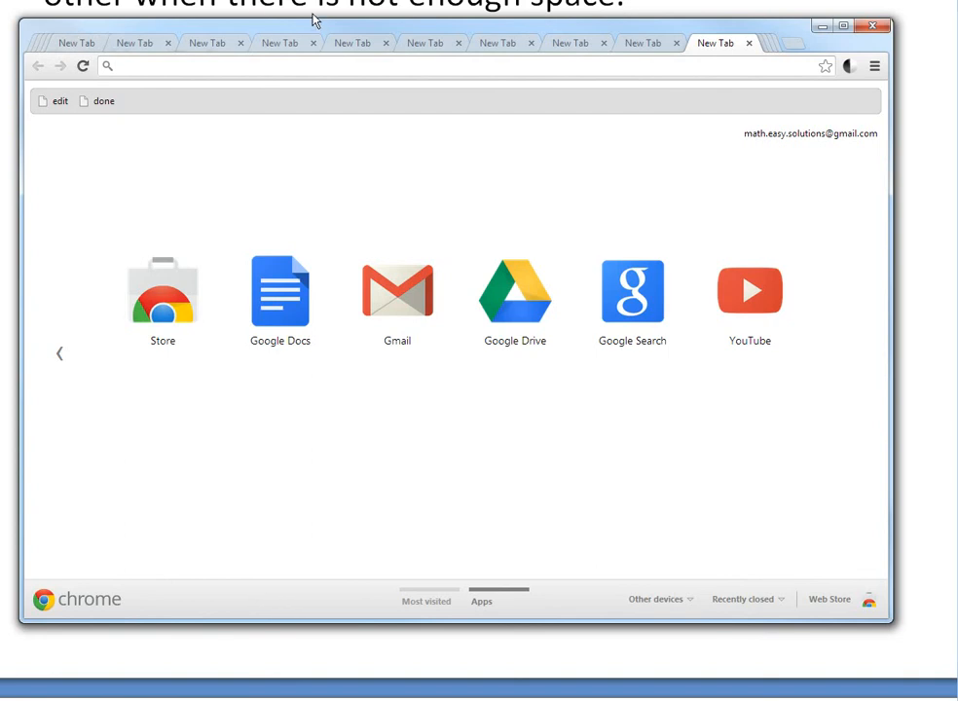
scroll(down, 3)
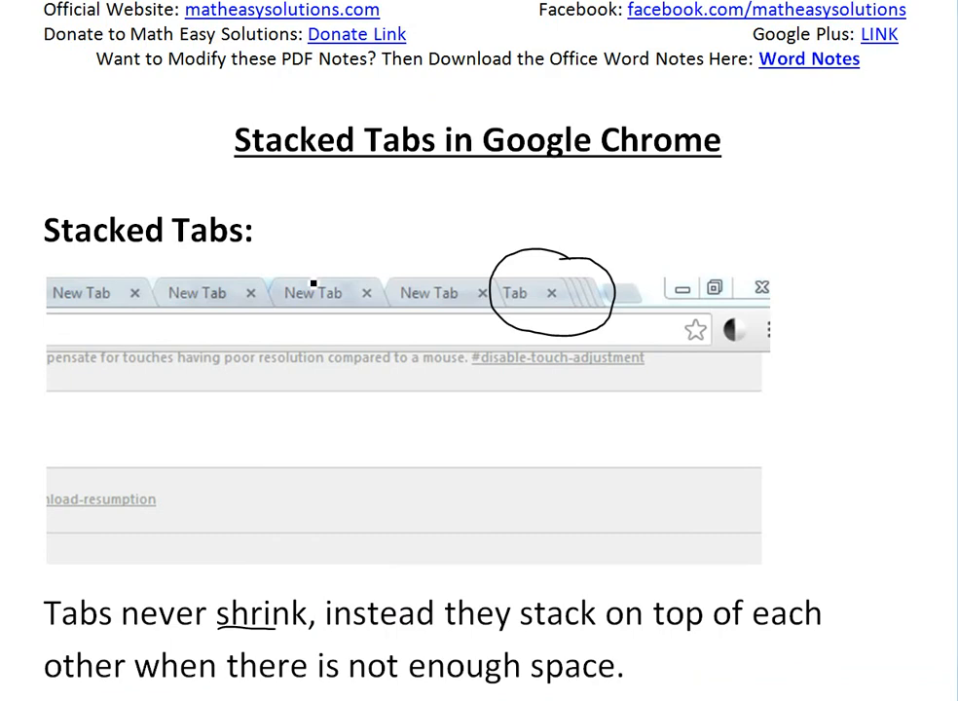
mouse_move(381, 331)
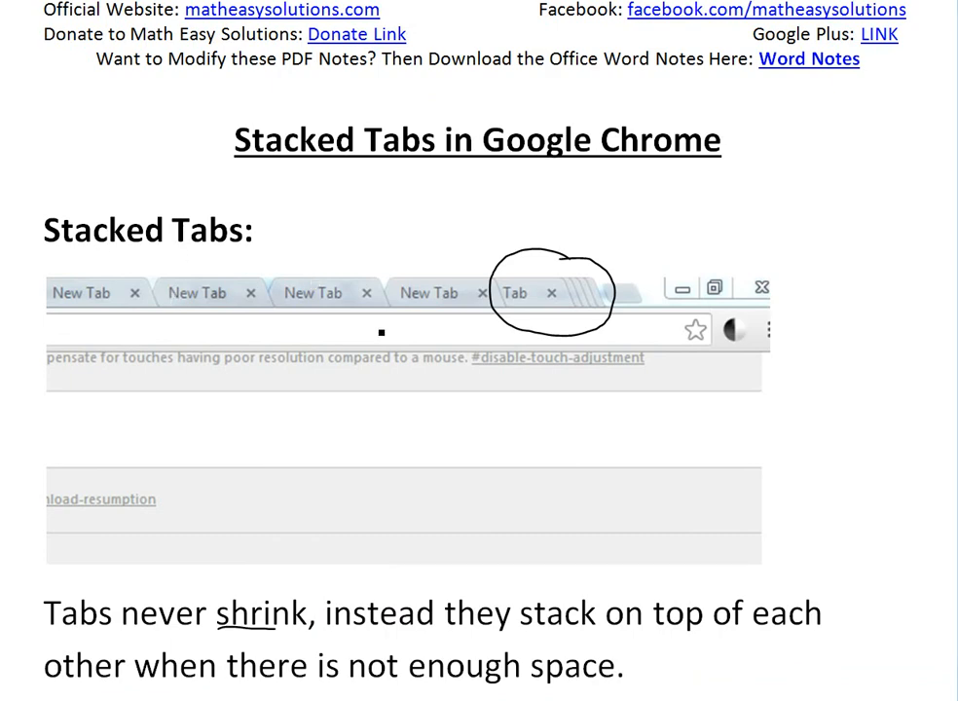